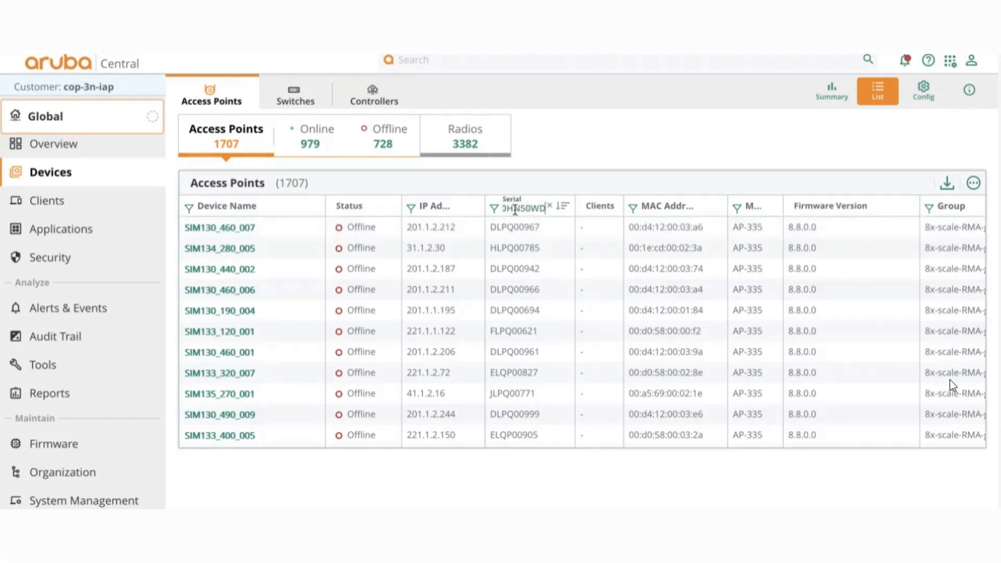
Review access point IAP7's overview, then bring up the Replace Devices page.
{"action": "left_click", "coordinate": [220, 227]}
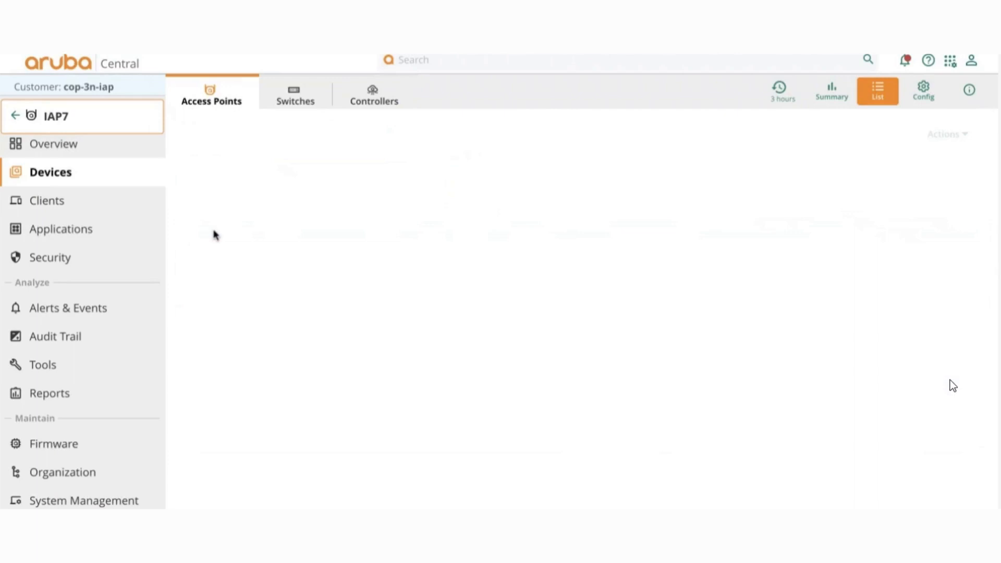
{"action": "left_click", "coordinate": [53, 144]}
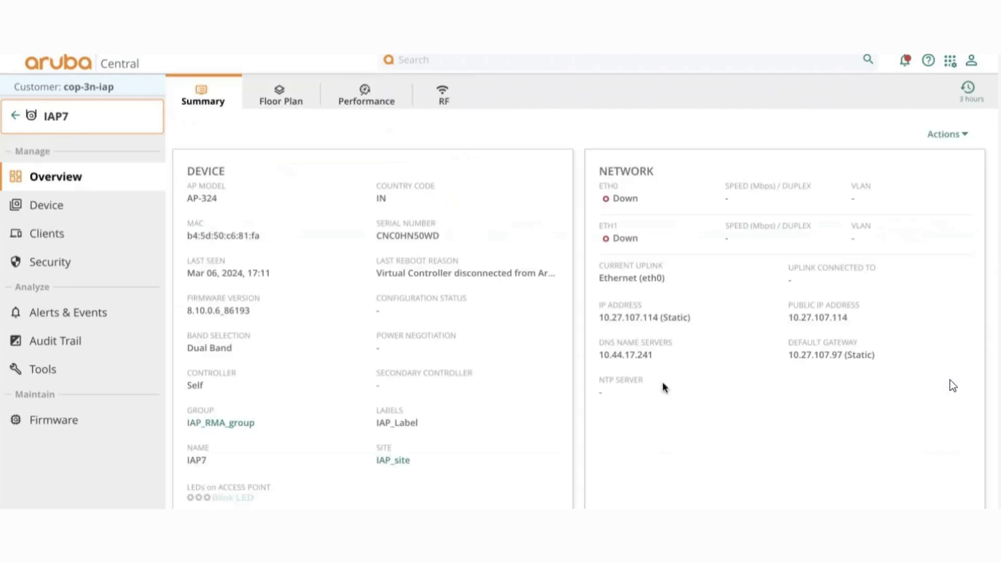
{"action": "left_click", "coordinate": [946, 134]}
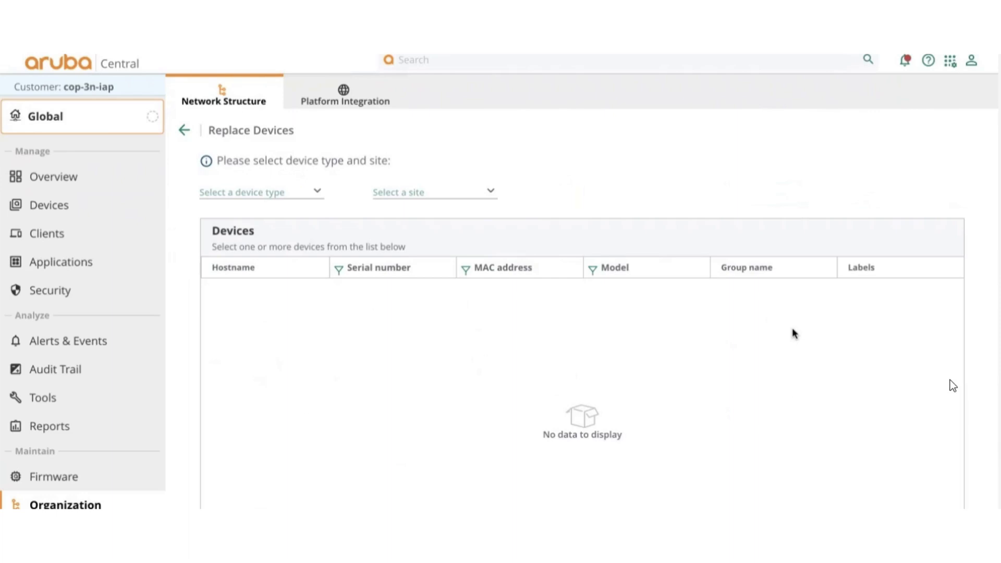
Filter replaceable devices to type IAP at IAP_site and mark IAP7 as faulty.
{"action": "left_click", "coordinate": [261, 191]}
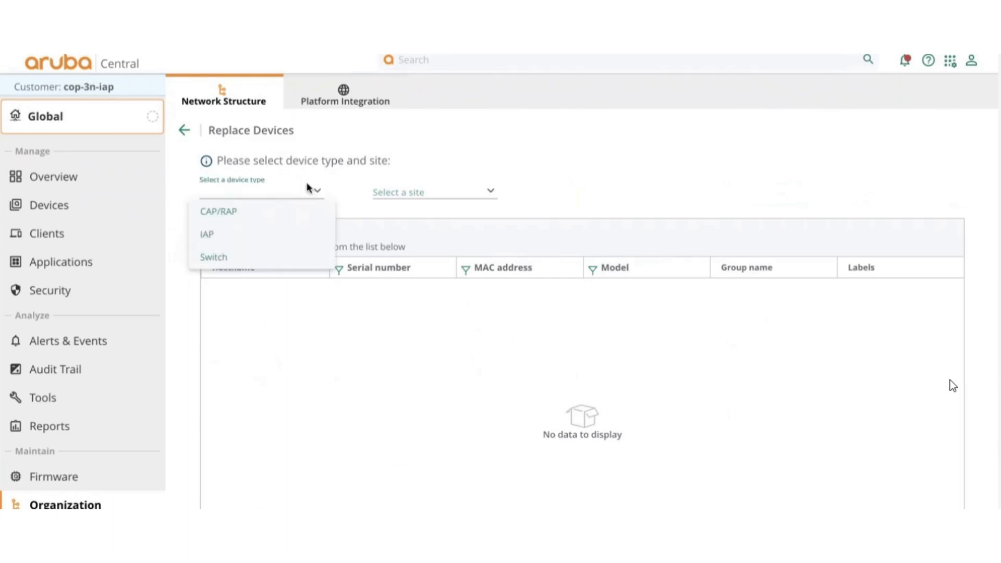
{"action": "left_click", "coordinate": [207, 234]}
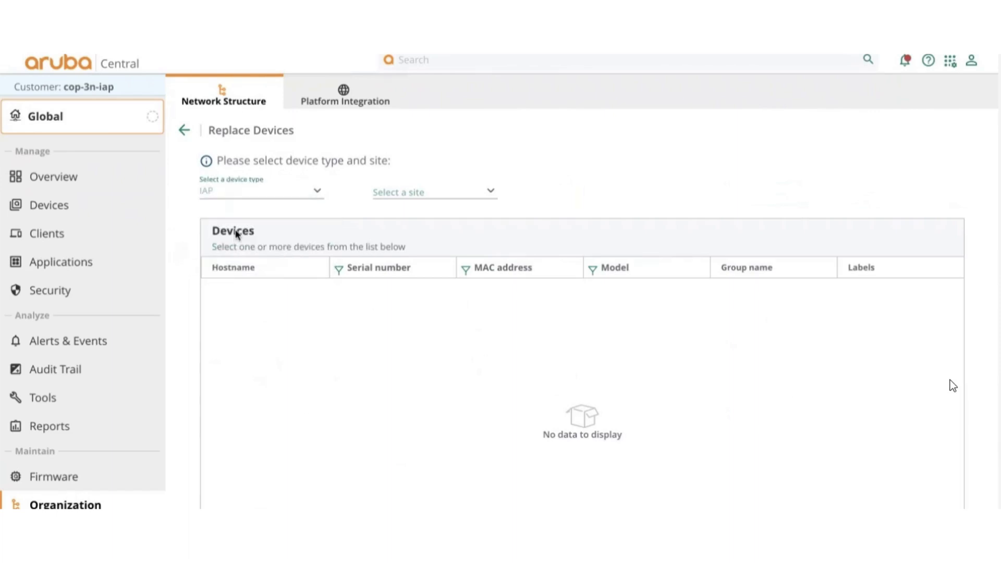
{"action": "left_click", "coordinate": [433, 191]}
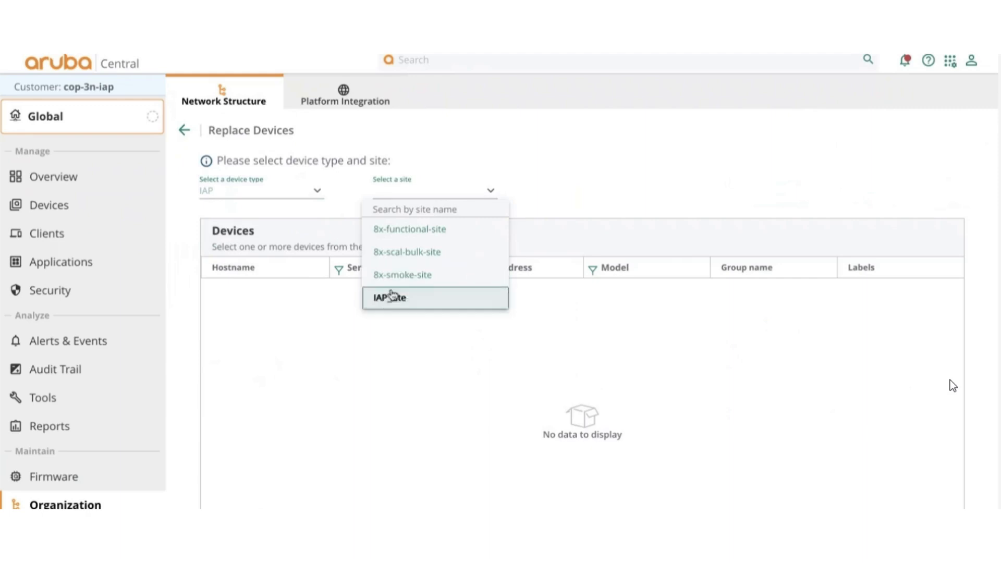
{"action": "left_click", "coordinate": [390, 298]}
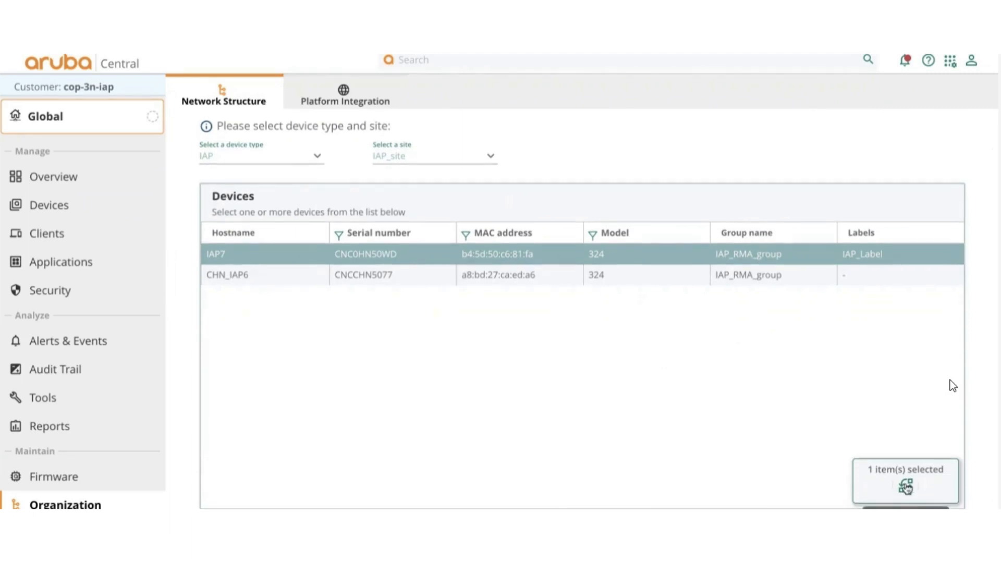
Search for DZ0001533 and select it as IAP7's new device, a Good Match.
{"action": "left_click", "coordinate": [905, 486]}
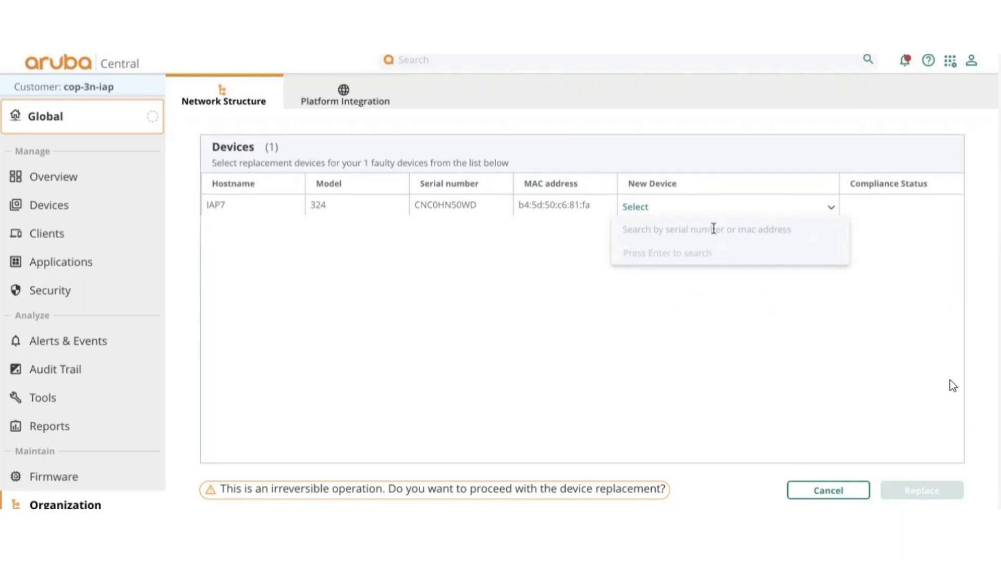
{"action": "type", "text": "DZ0001533"}
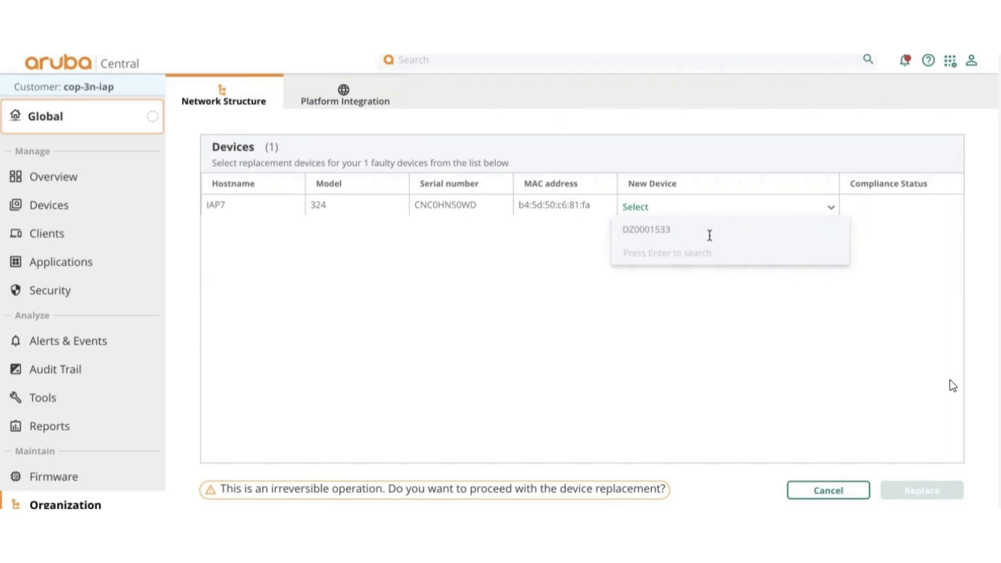
{"action": "type", "text": "DZ0001533"}
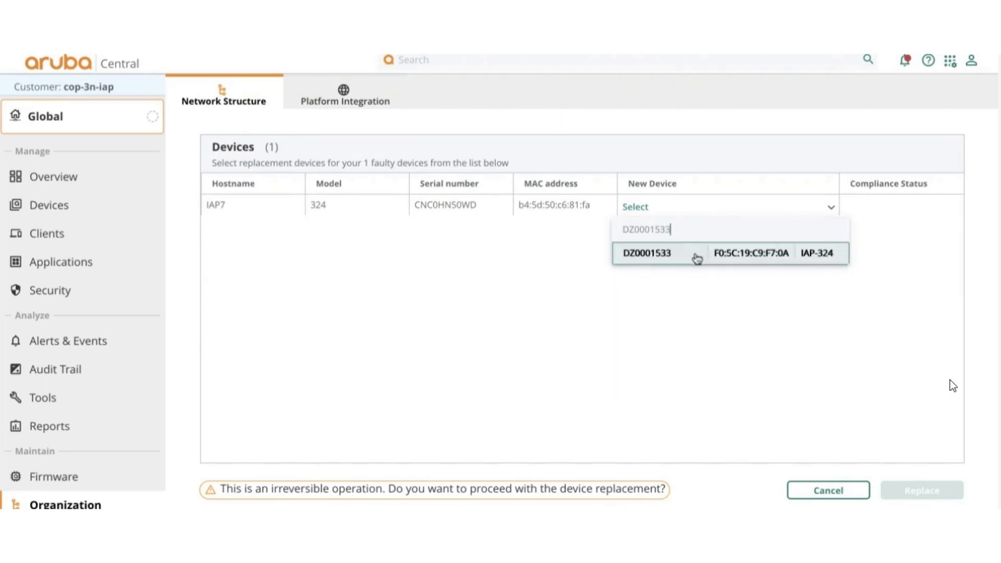
{"action": "left_click", "coordinate": [646, 253]}
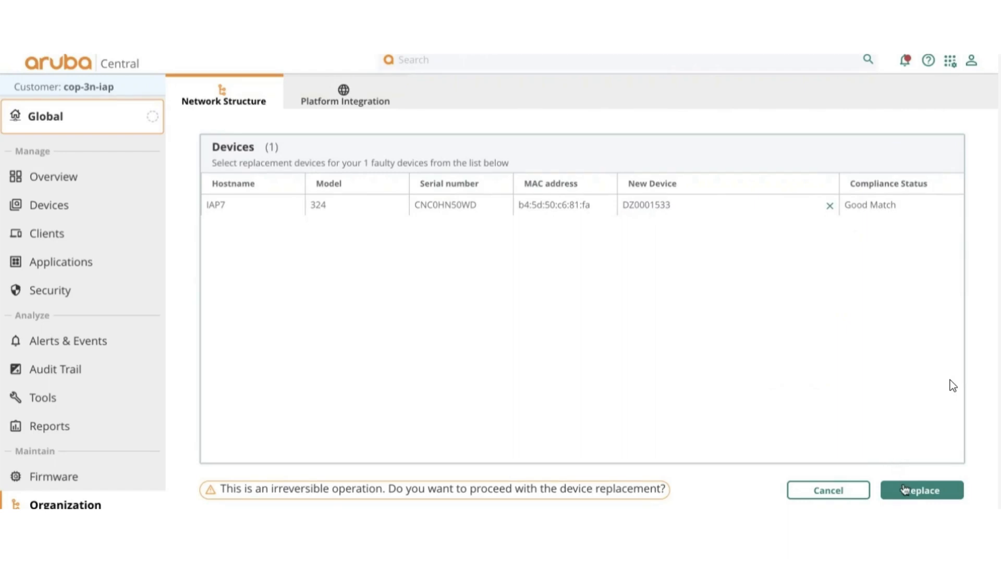
Submit the IAP7 to DZ0001533 swap until the 'request has been accepted' message appears.
{"action": "left_click", "coordinate": [921, 489]}
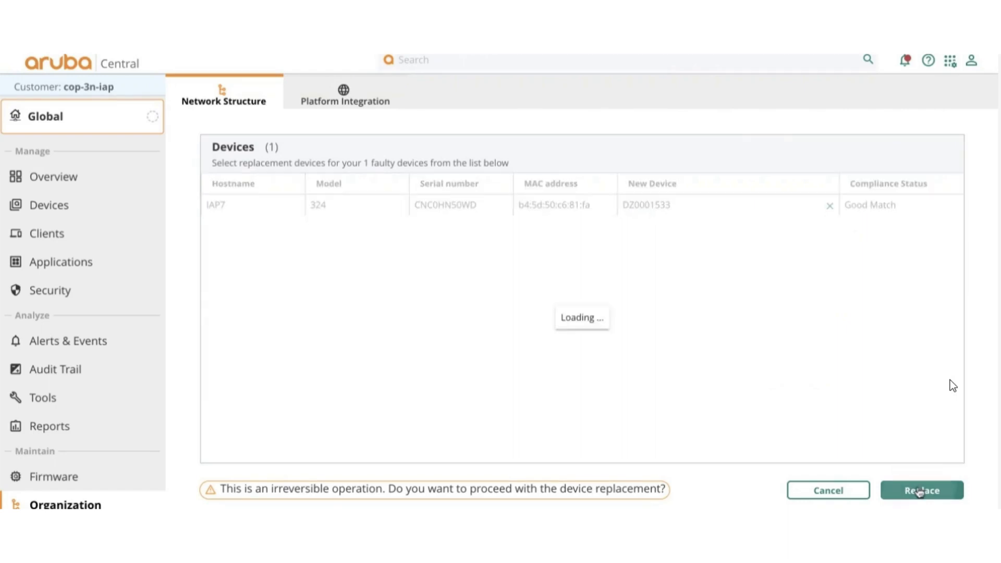
{"action": "left_click", "coordinate": [921, 489]}
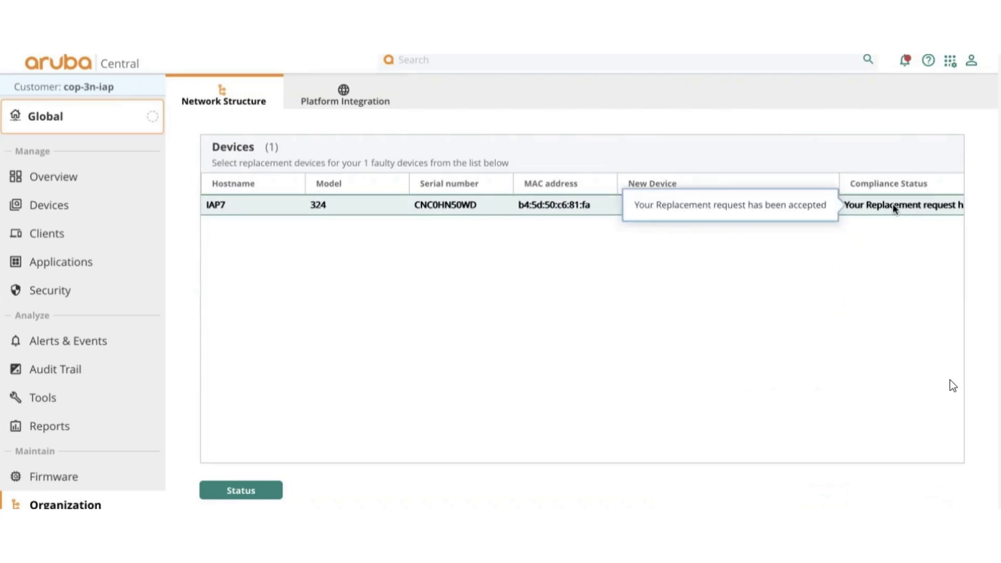
{"action": "mouse_move", "coordinate": [748, 308]}
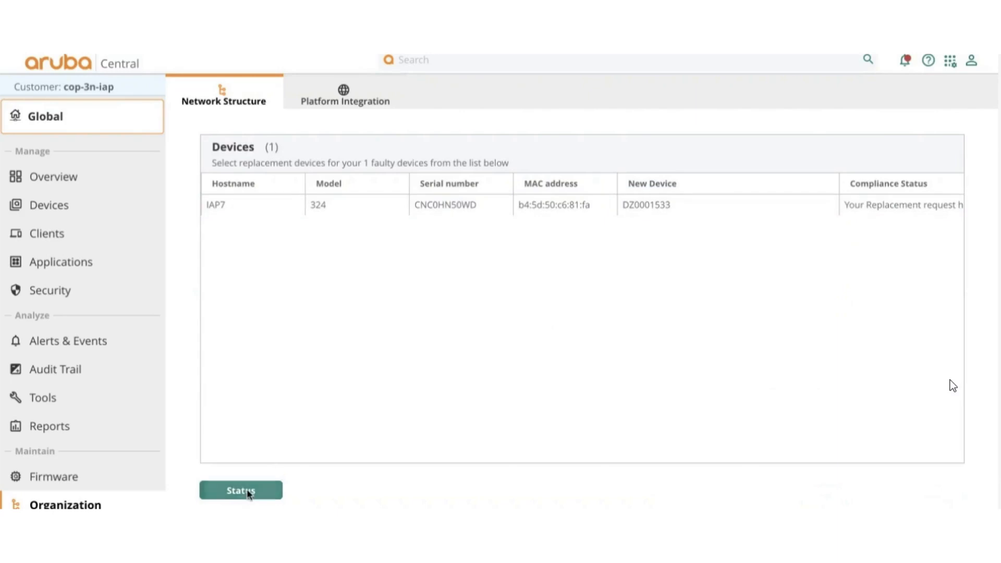
Show Old Device Name, Updated On and Firmware columns in Status, then open IAP7's replacement.
{"action": "left_click", "coordinate": [240, 490]}
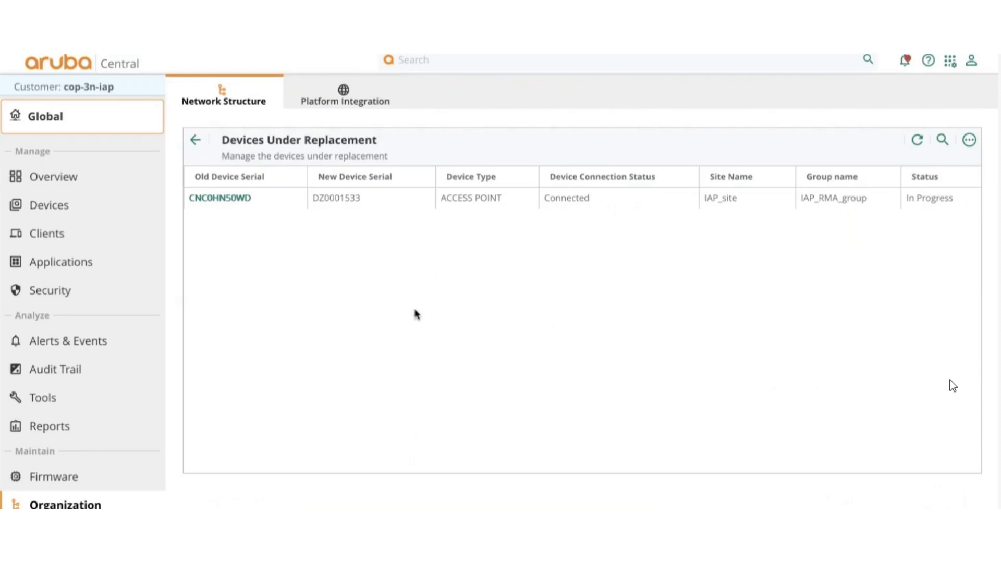
{"action": "mouse_move", "coordinate": [987, 171]}
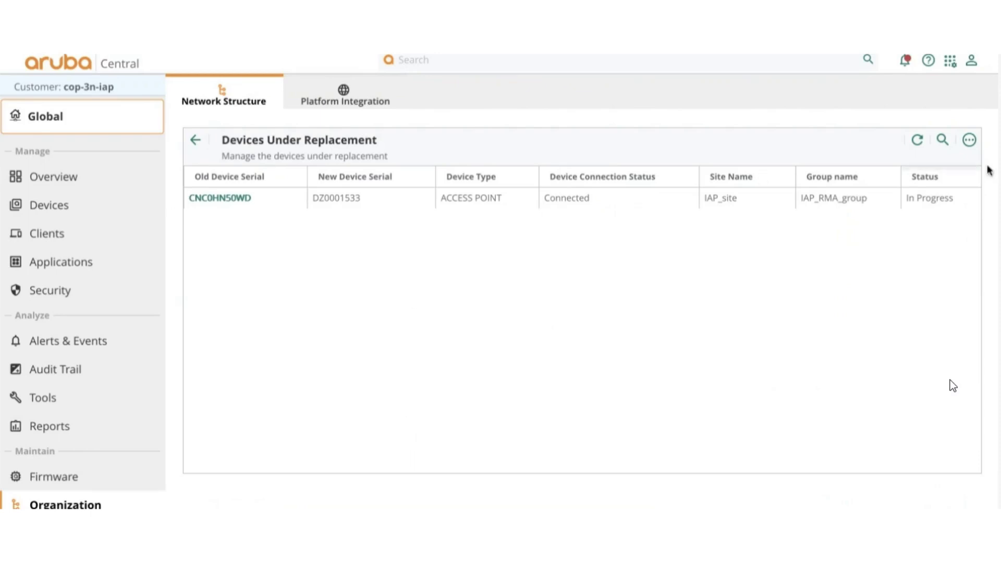
{"action": "left_click", "coordinate": [969, 140]}
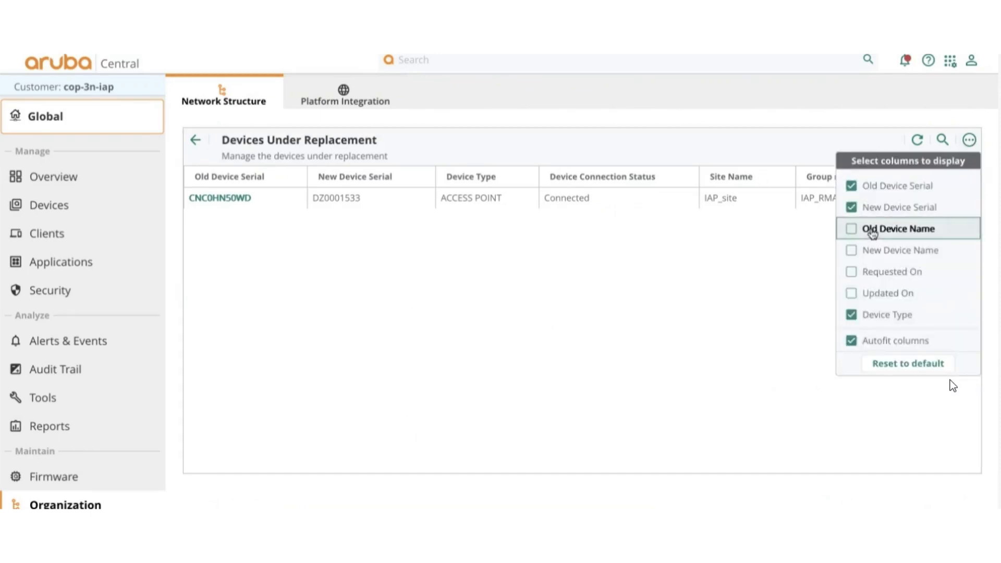
{"action": "left_click", "coordinate": [850, 228]}
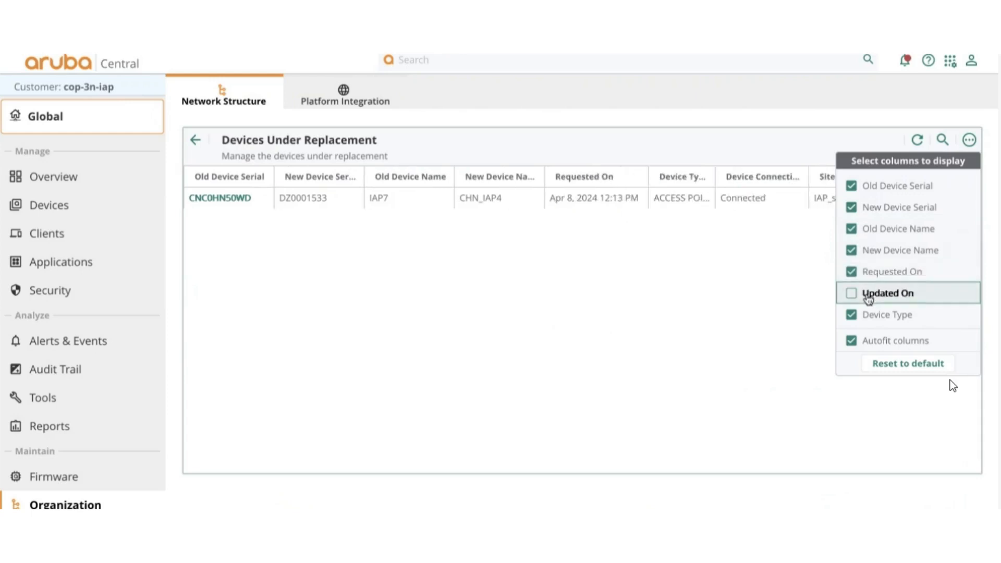
{"action": "left_click", "coordinate": [850, 292]}
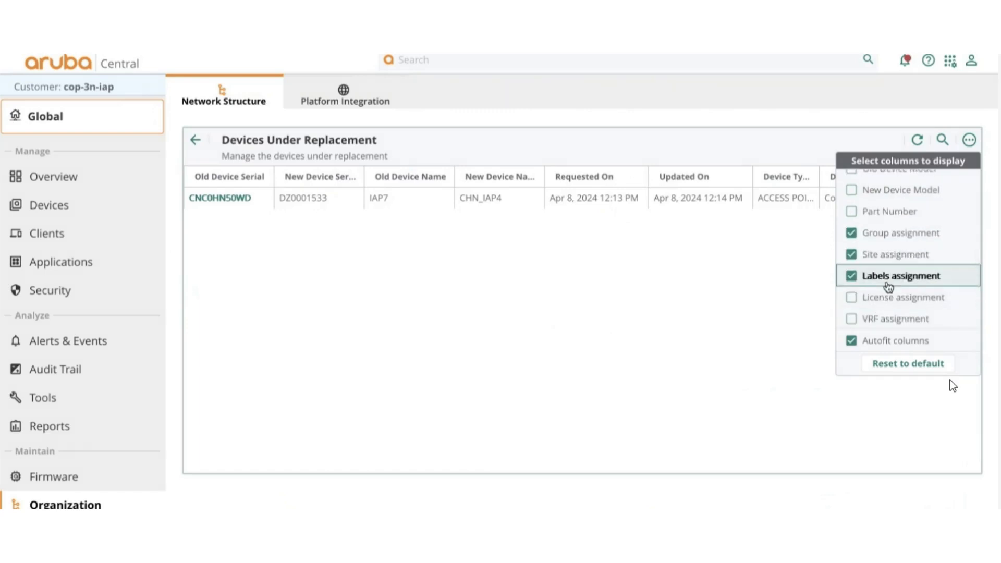
{"action": "scroll", "scroll_direction": "down", "scroll_amount": 3}
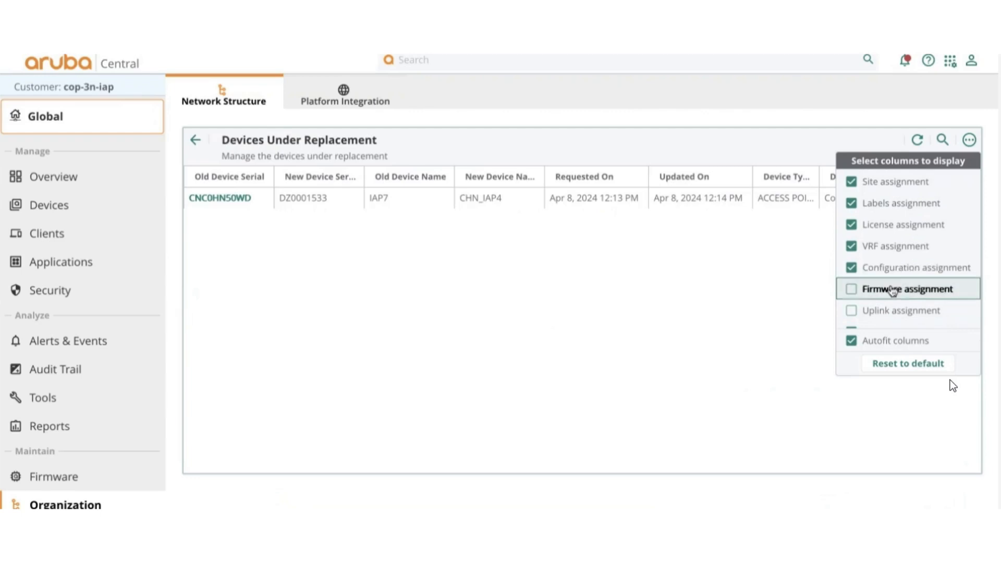
{"action": "left_click", "coordinate": [851, 310]}
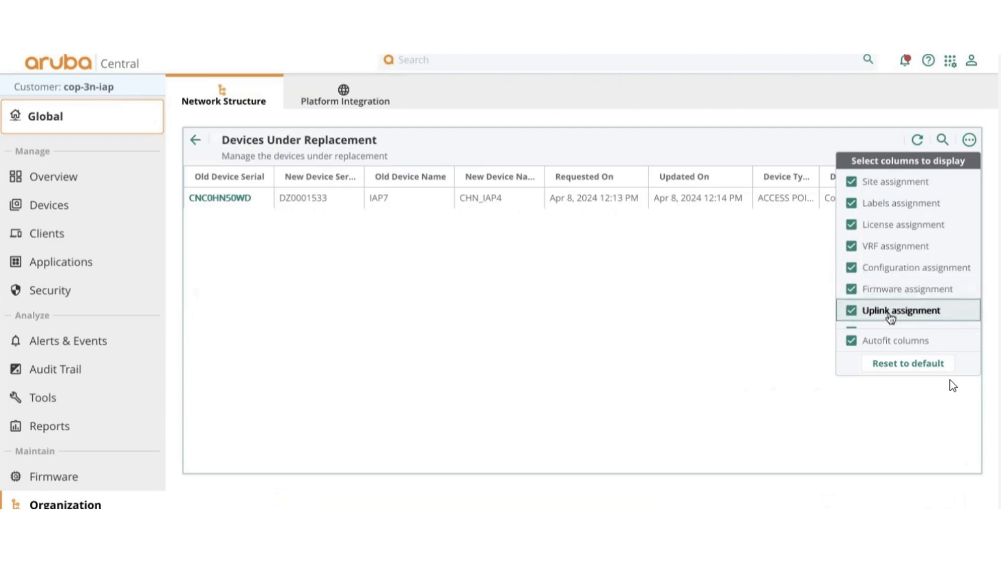
{"action": "scroll", "scroll_direction": "down", "scroll_amount": 3}
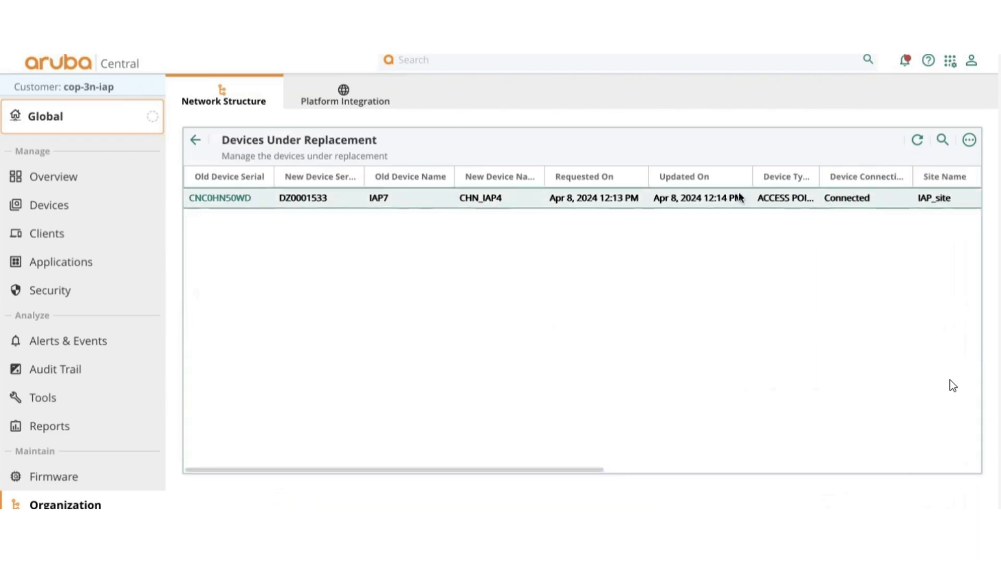
{"action": "left_click", "coordinate": [195, 139]}
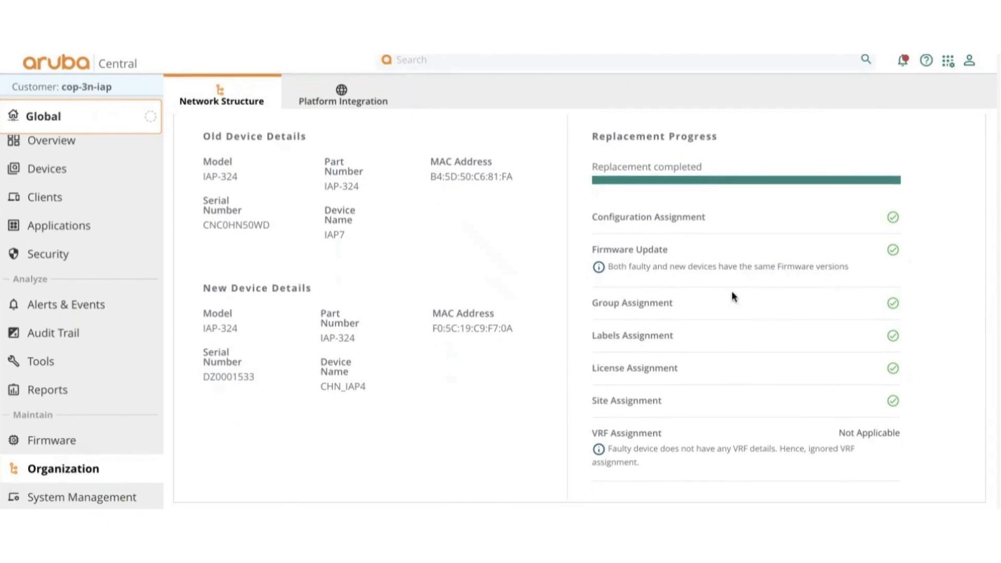
{"action": "mouse_move", "coordinate": [492, 268]}
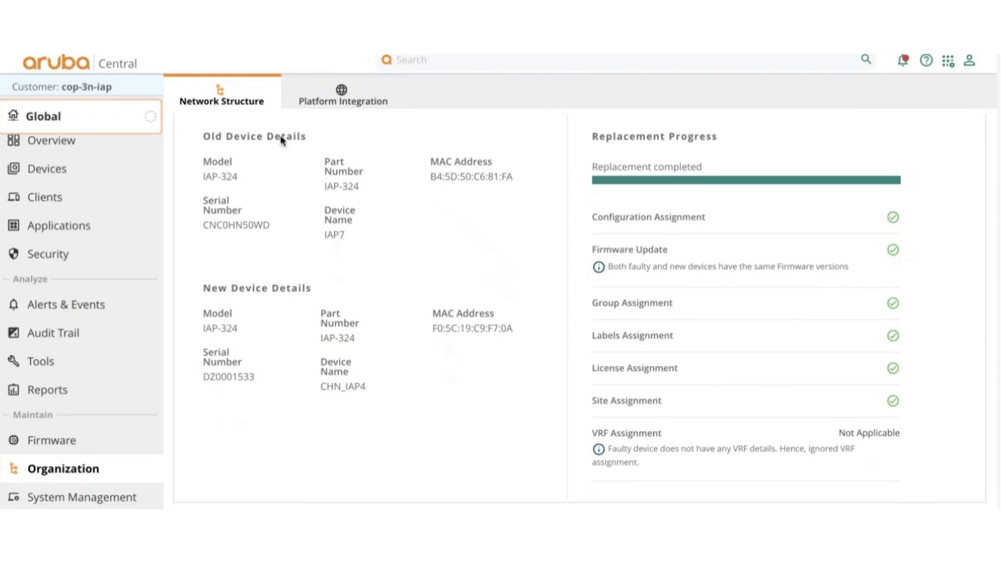
{"action": "mouse_move", "coordinate": [366, 321]}
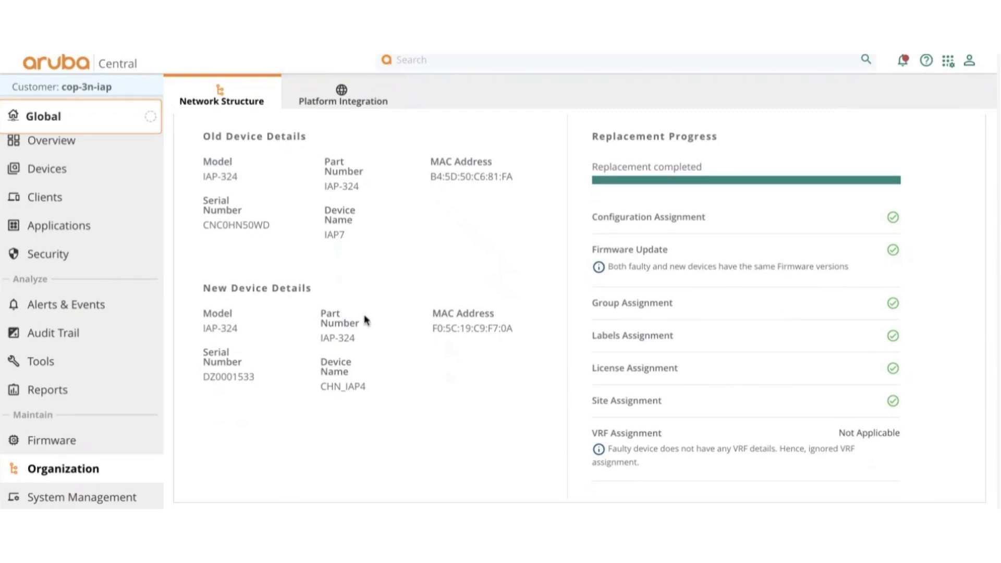
{"action": "mouse_move", "coordinate": [392, 372]}
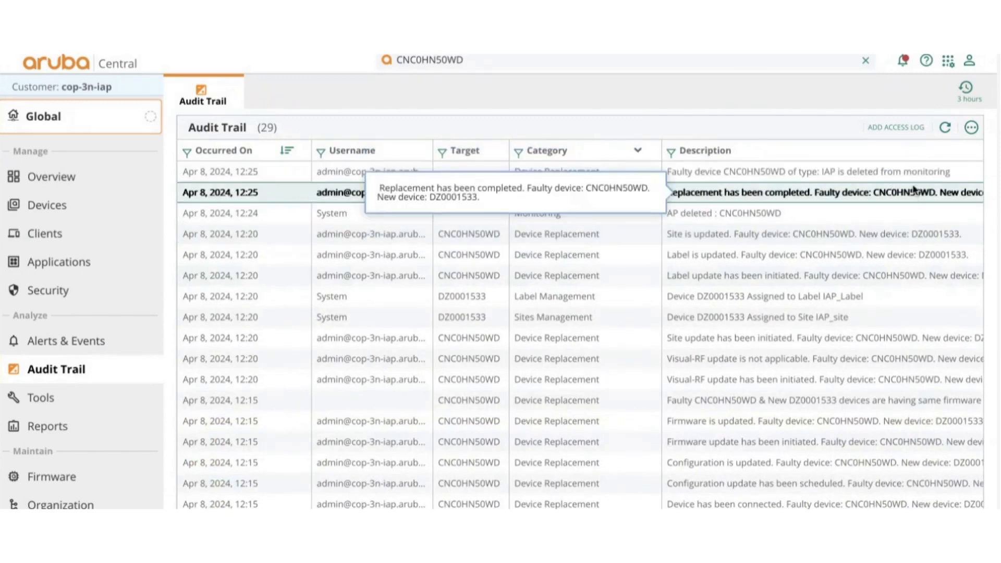
Go back to the Devices access point list.
{"action": "left_click", "coordinate": [48, 205]}
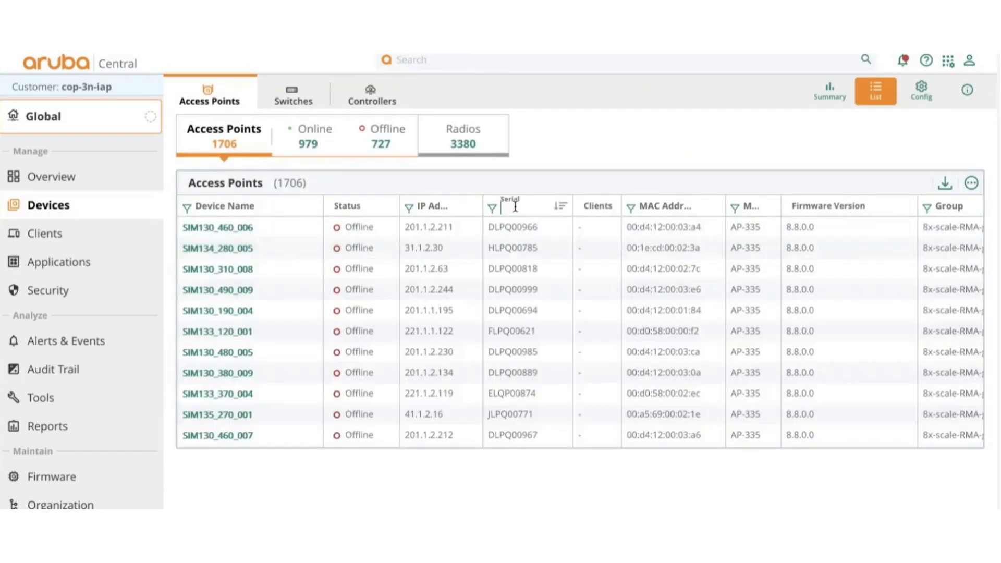
Filter access points by serial DZ0001533 and open the online CHN_IAP4 device page.
{"action": "type", "text": "0HN50WD"}
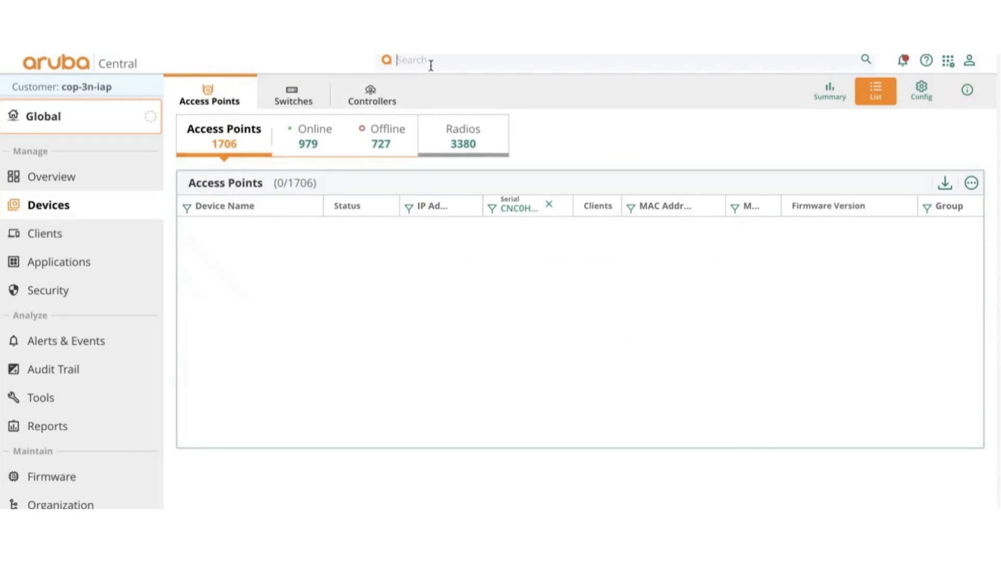
{"action": "type", "text": "CNC0HN50WD"}
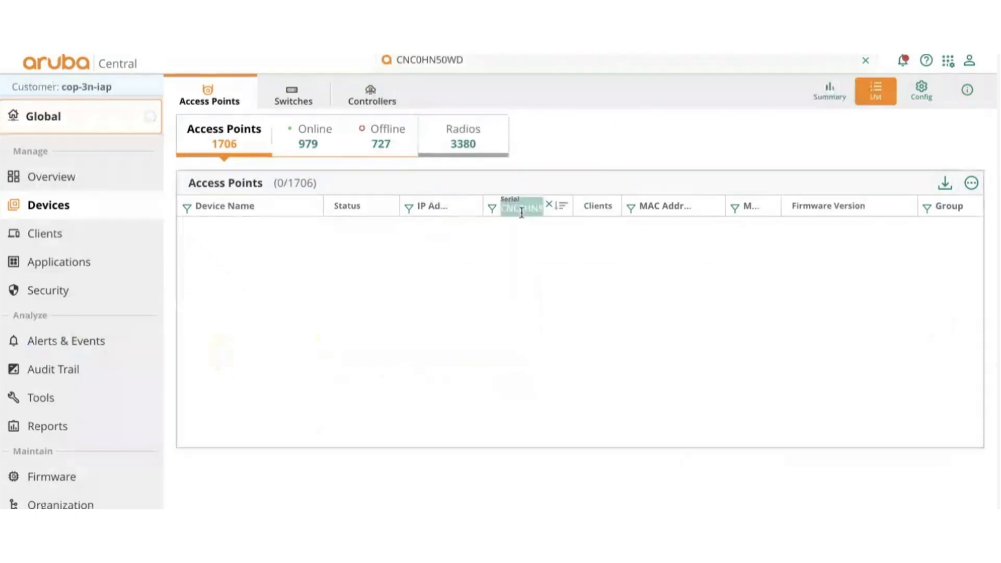
{"action": "type", "text": "Z0001533"}
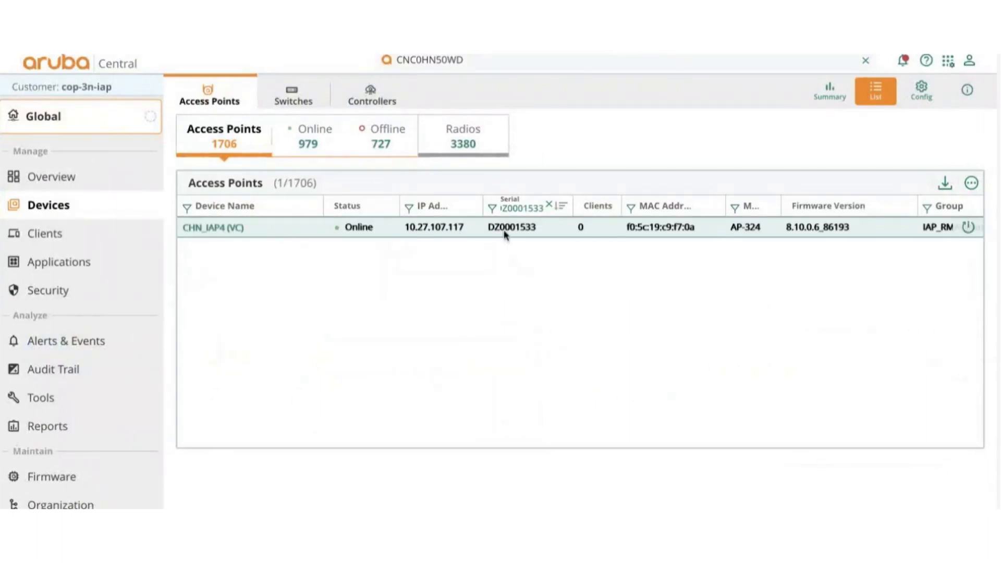
{"action": "left_click", "coordinate": [217, 228]}
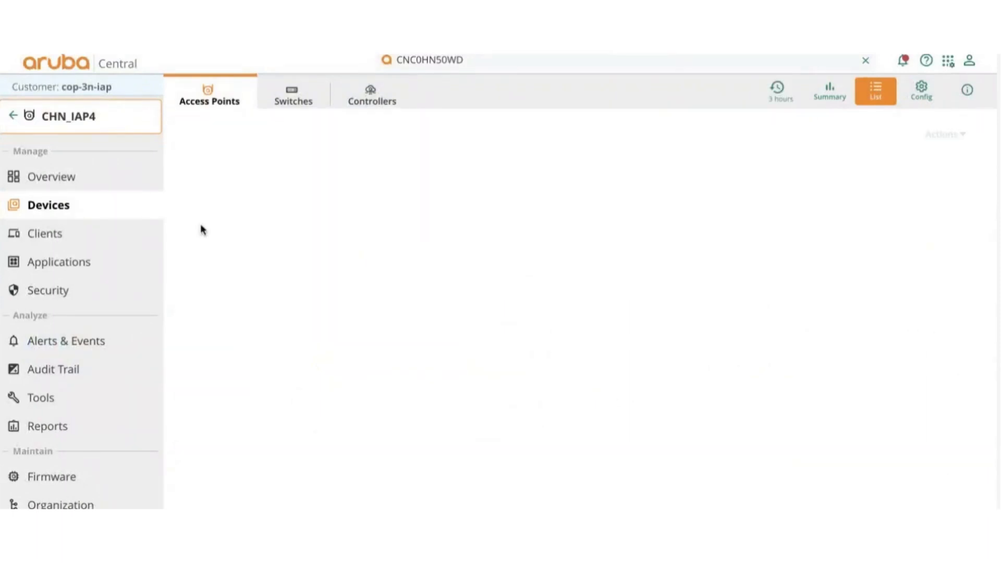